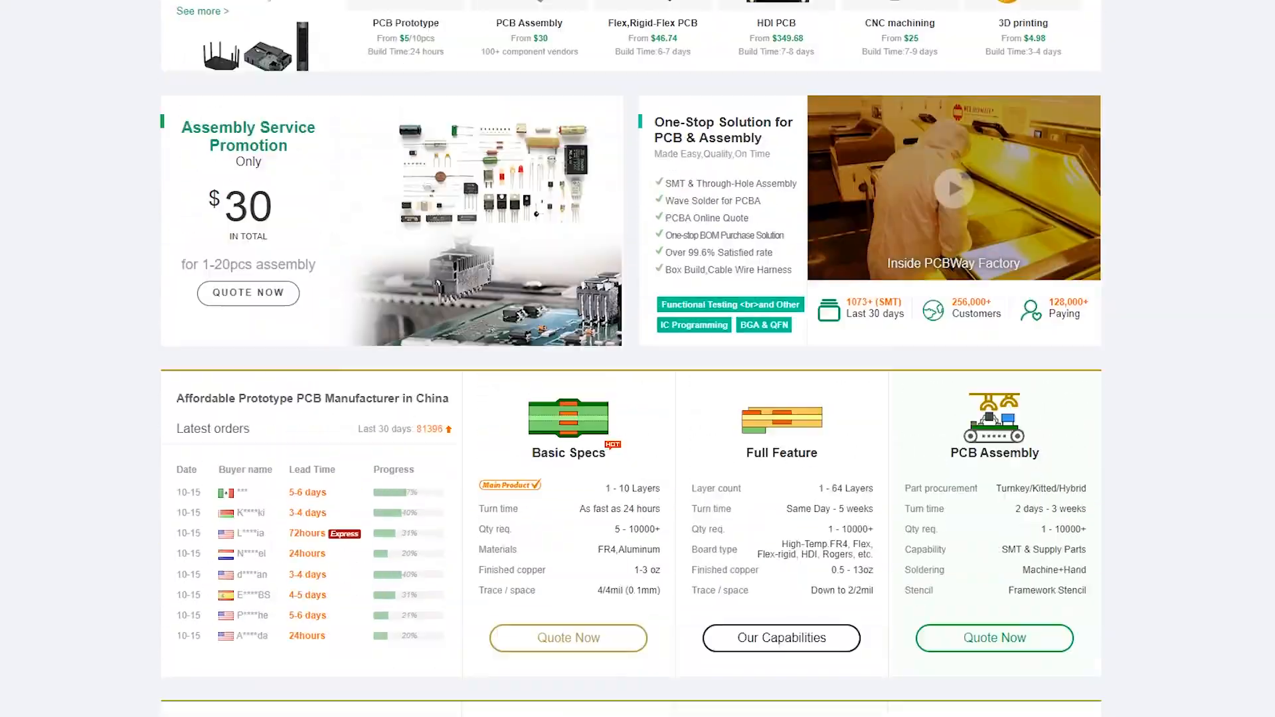
{"action": "scroll", "scroll_direction": "up", "scroll_amount": 3}
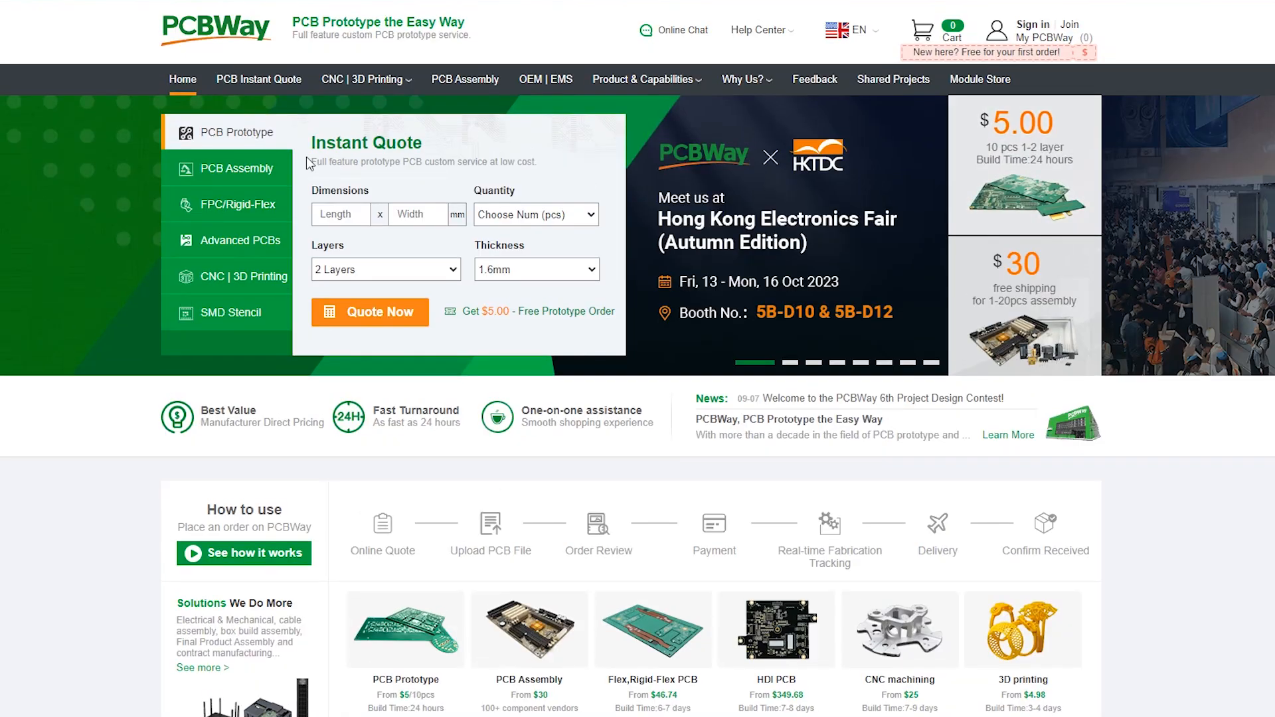